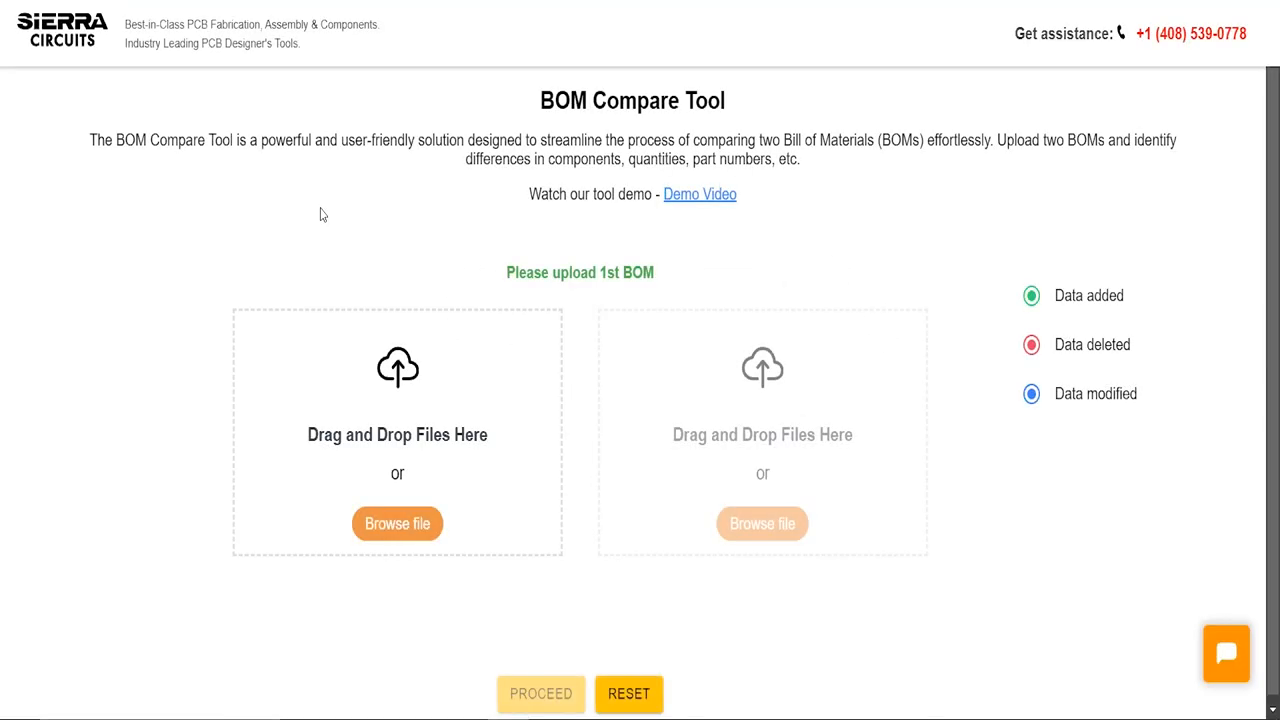
mouse_move(561, 229)
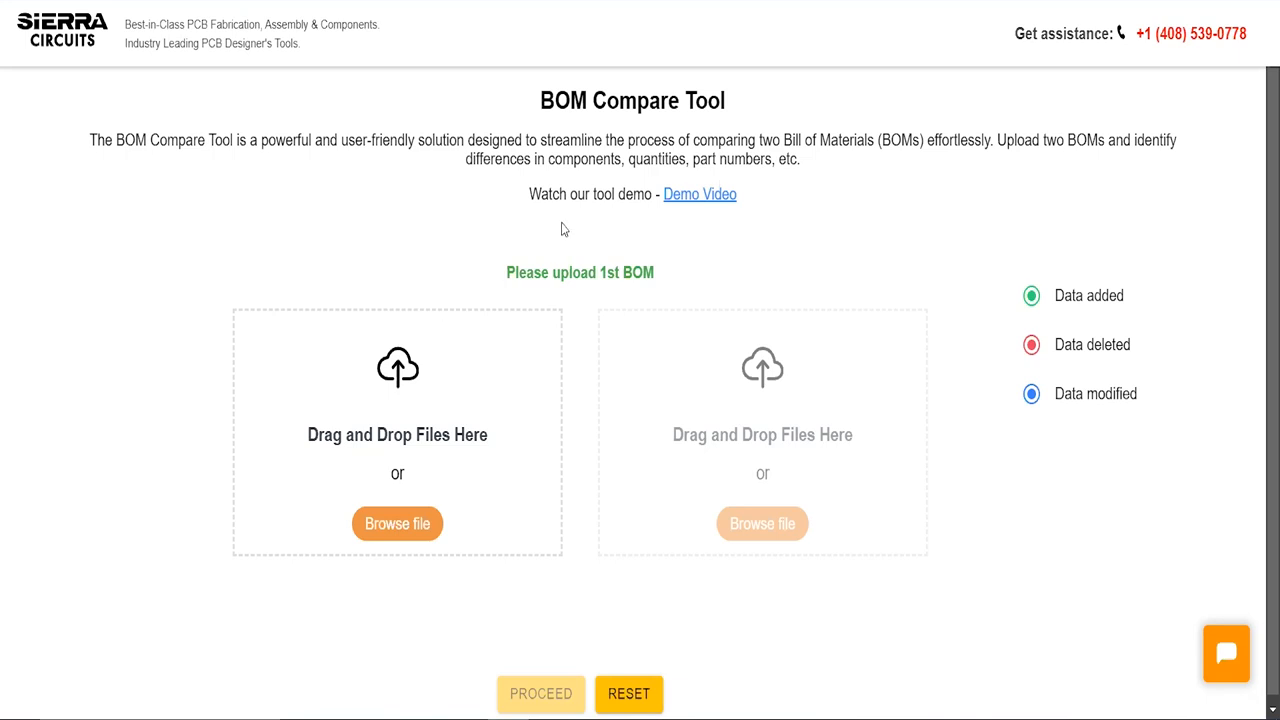
mouse_move(588, 257)
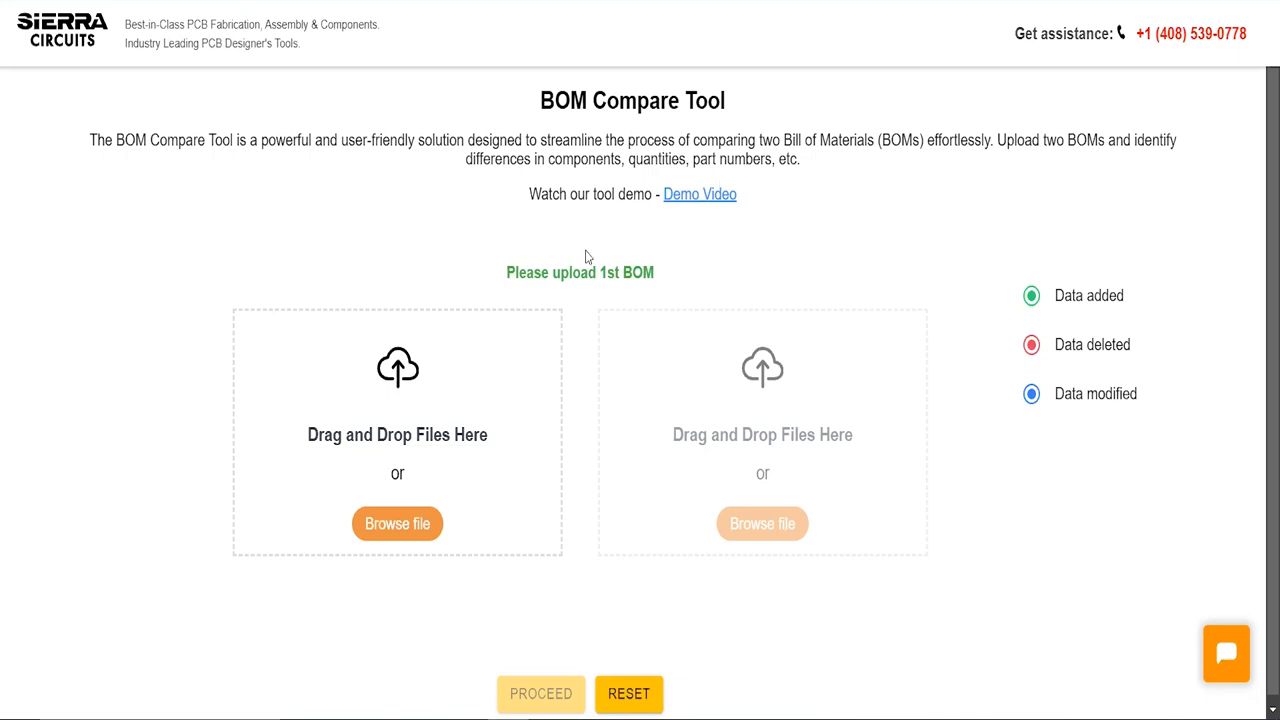
mouse_move(447, 264)
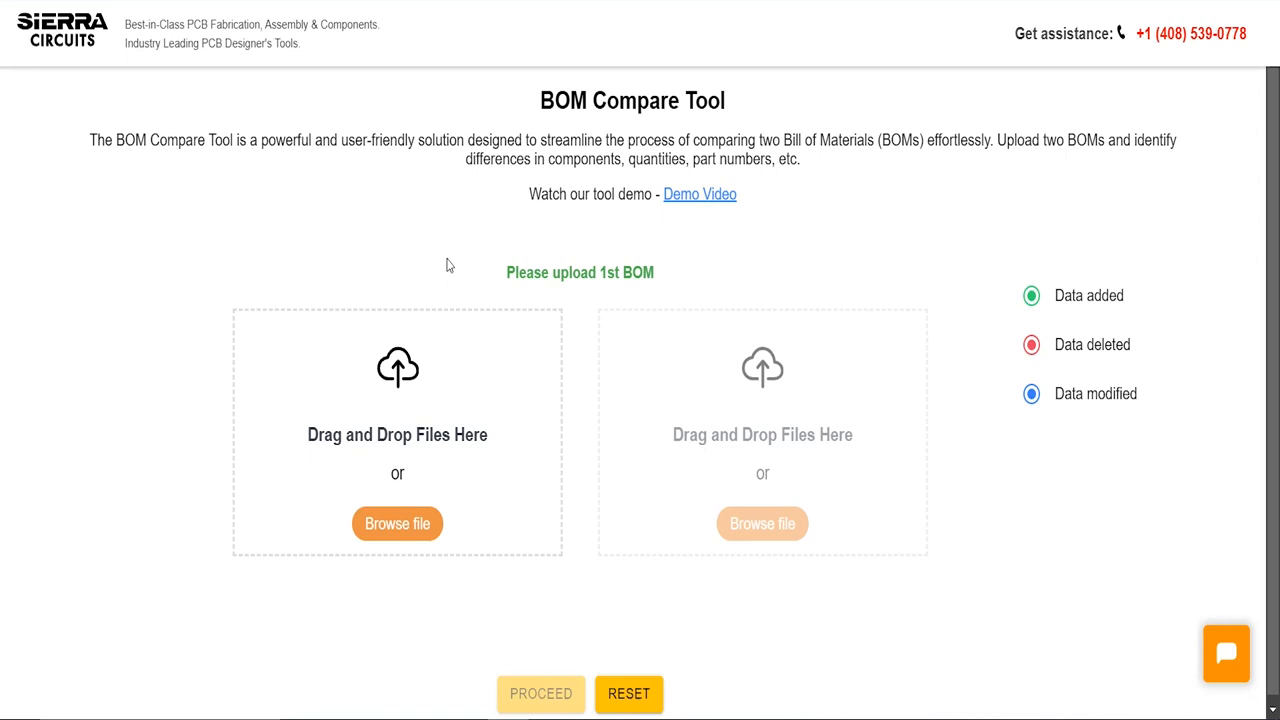
mouse_move(463, 261)
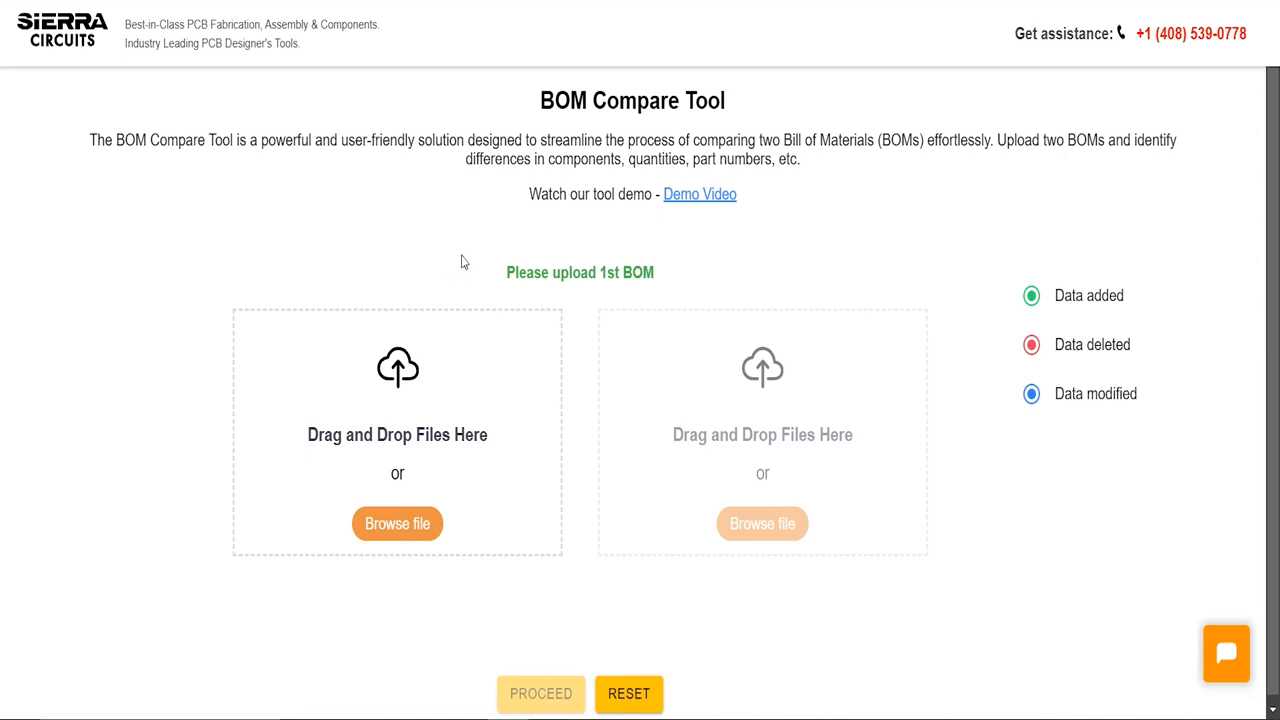
mouse_move(395, 391)
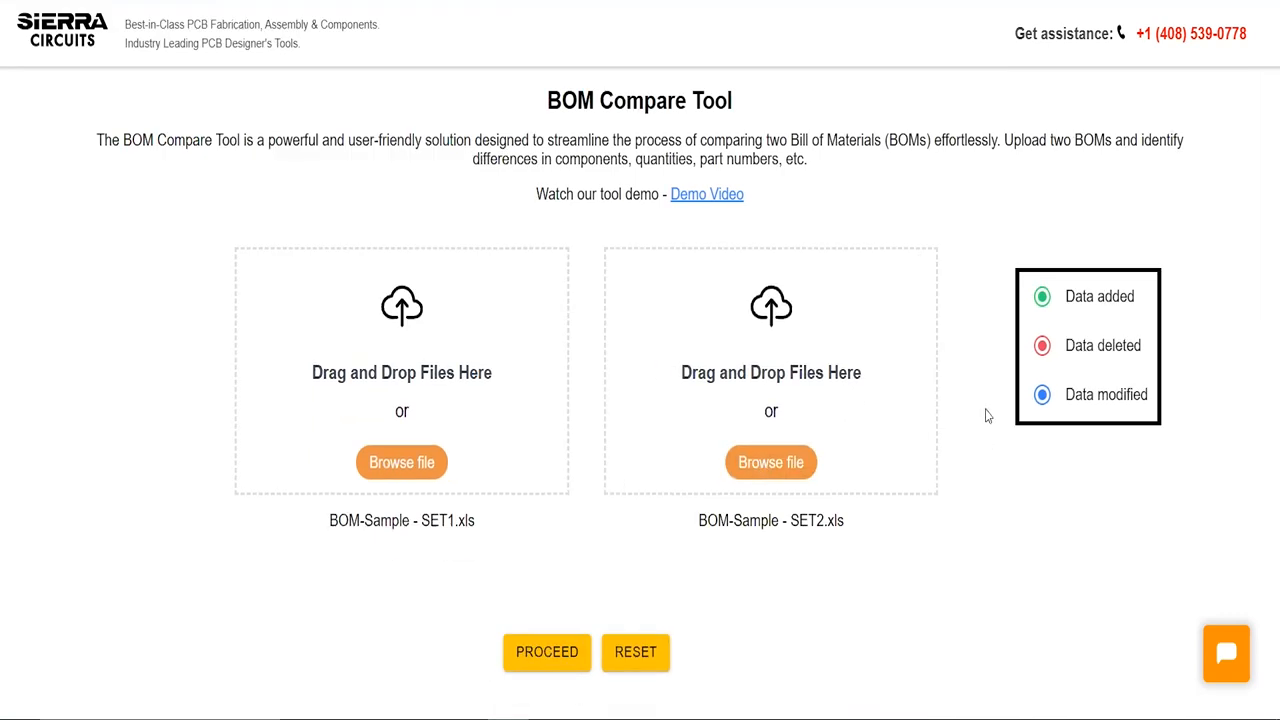
mouse_move(1024, 290)
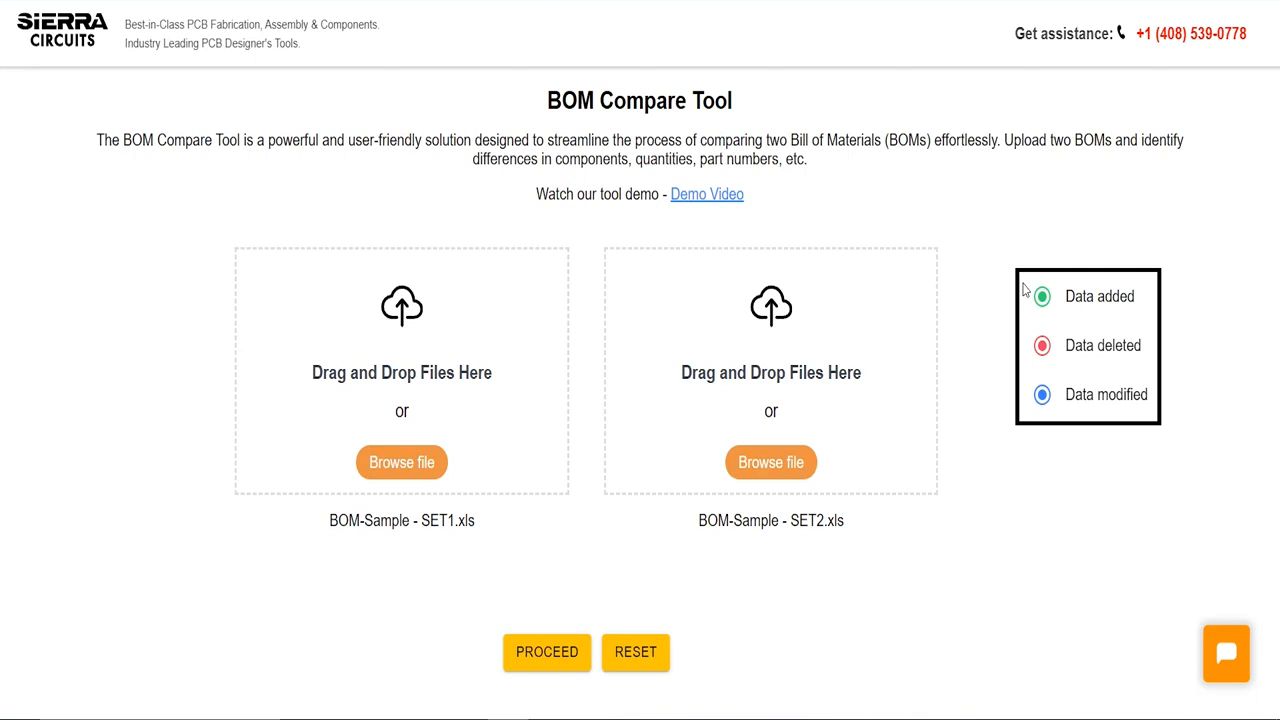
mouse_move(1061, 322)
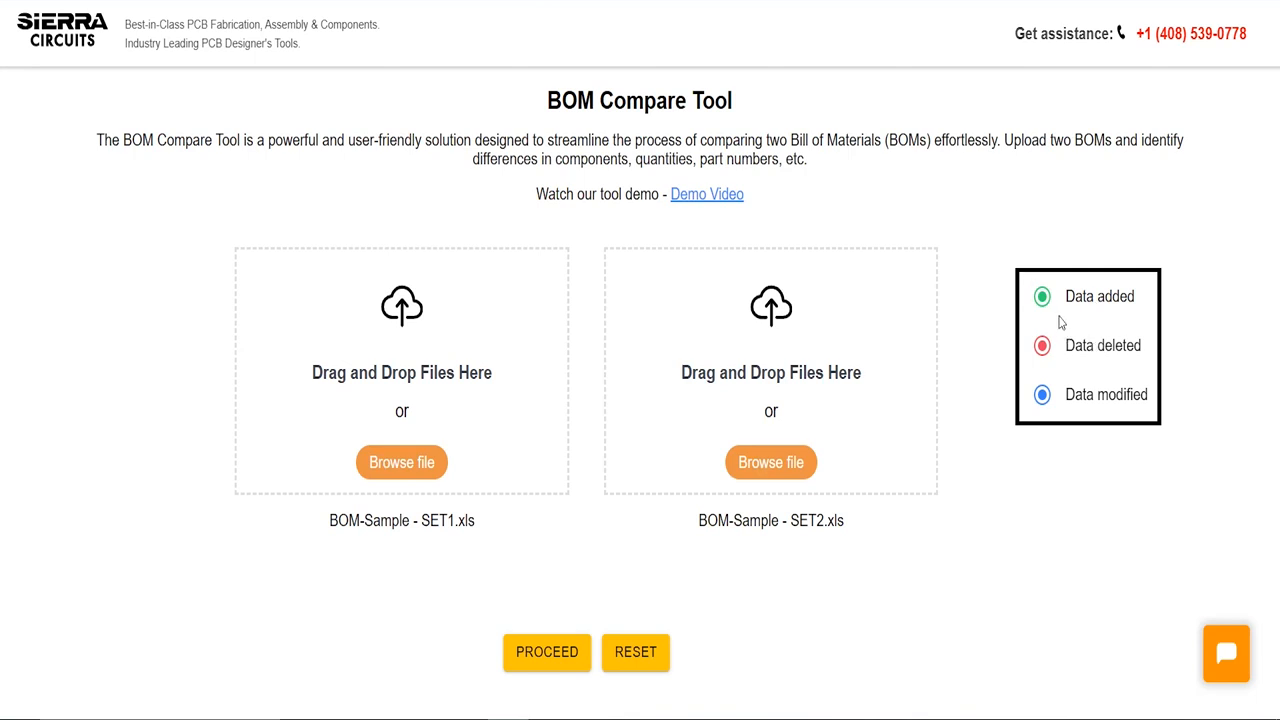
mouse_move(307, 368)
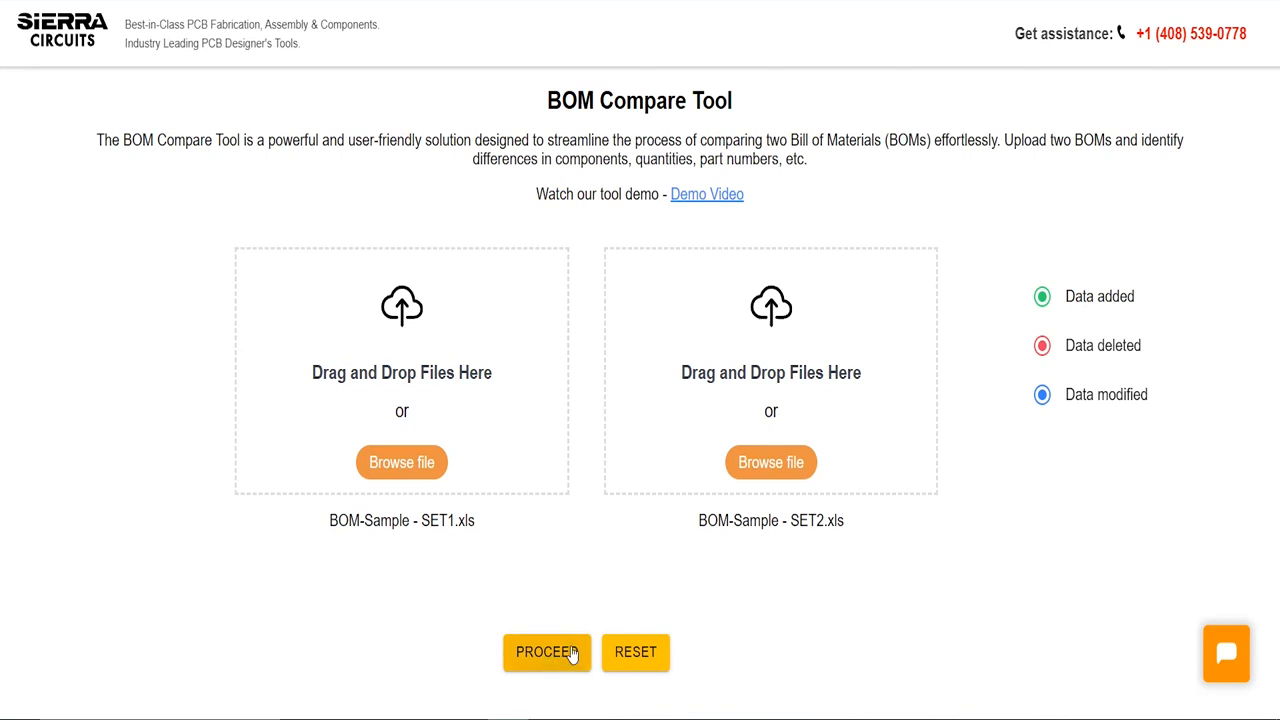
Step: On the column mapping, add a Manufacturer column mapped to MANUFACTURER and start a VPN column
click(547, 652)
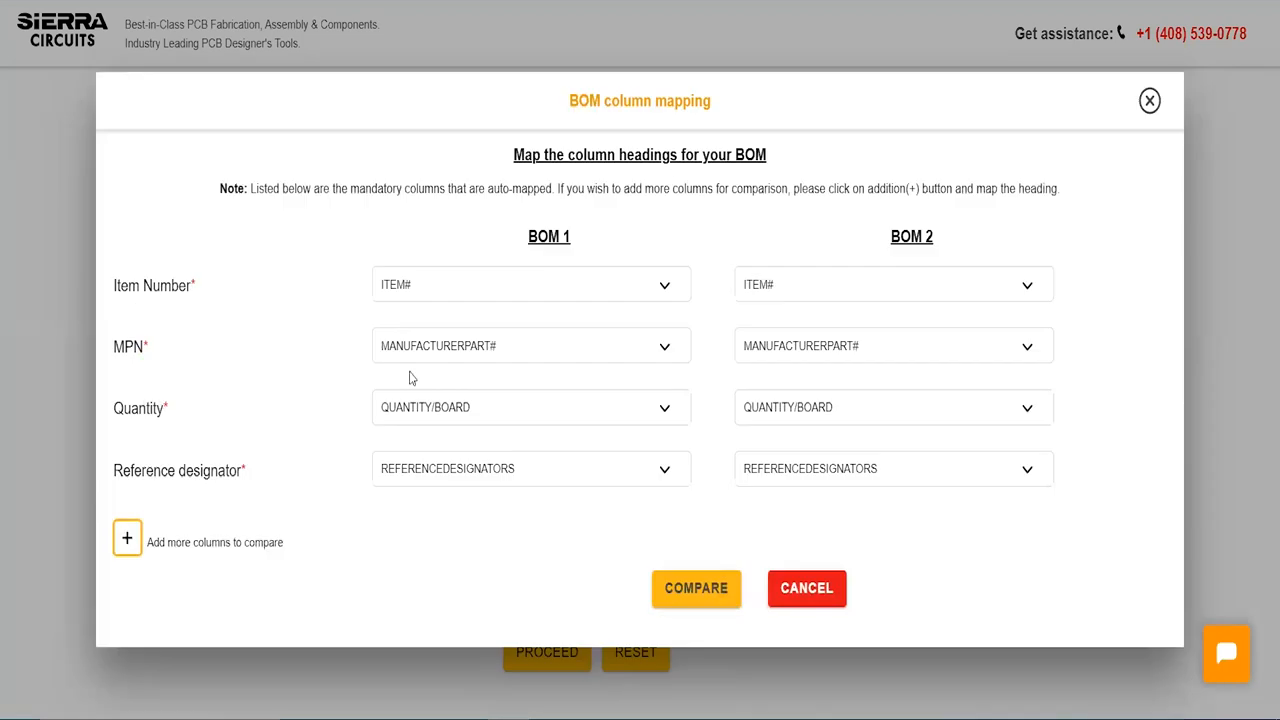
mouse_move(808, 481)
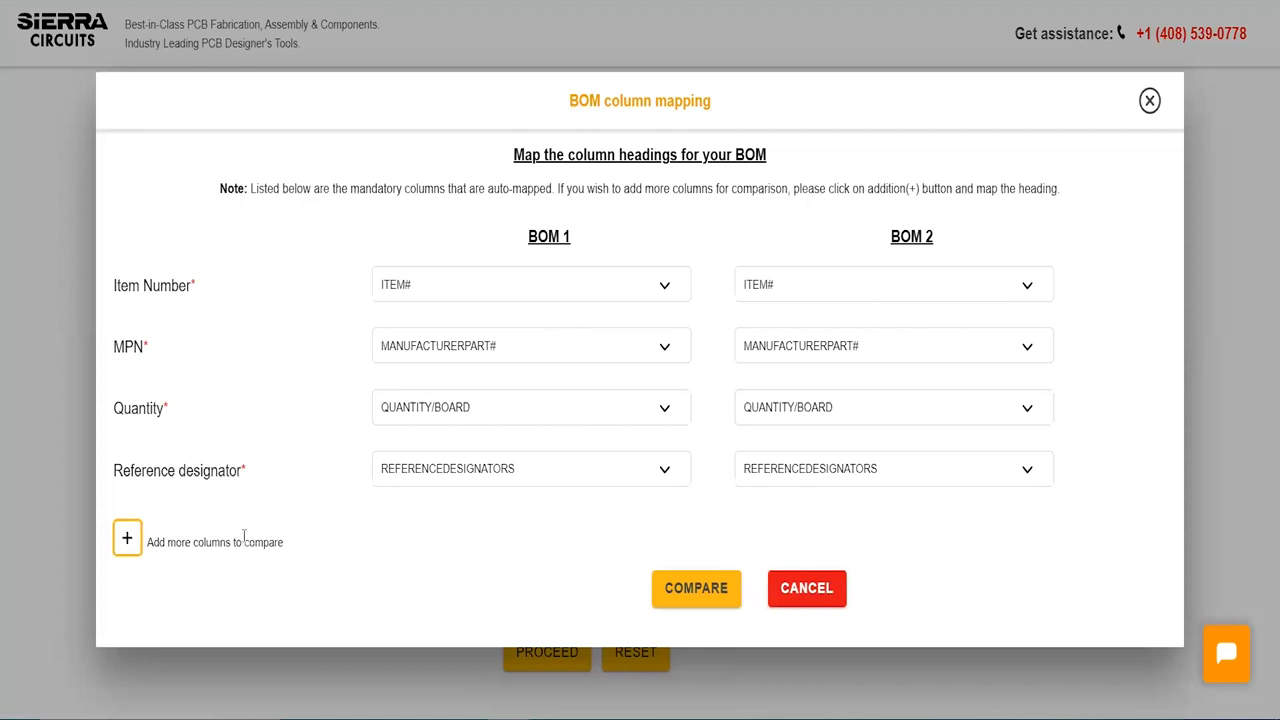
mouse_move(127, 538)
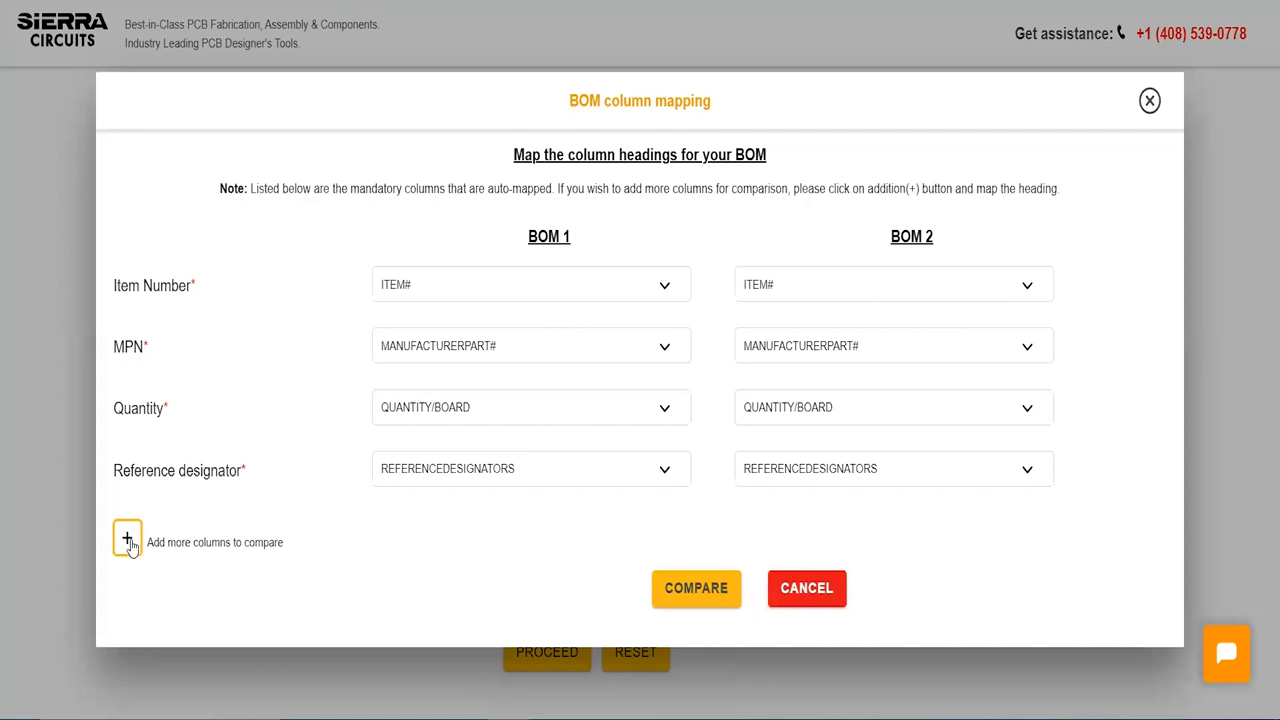
click(127, 537)
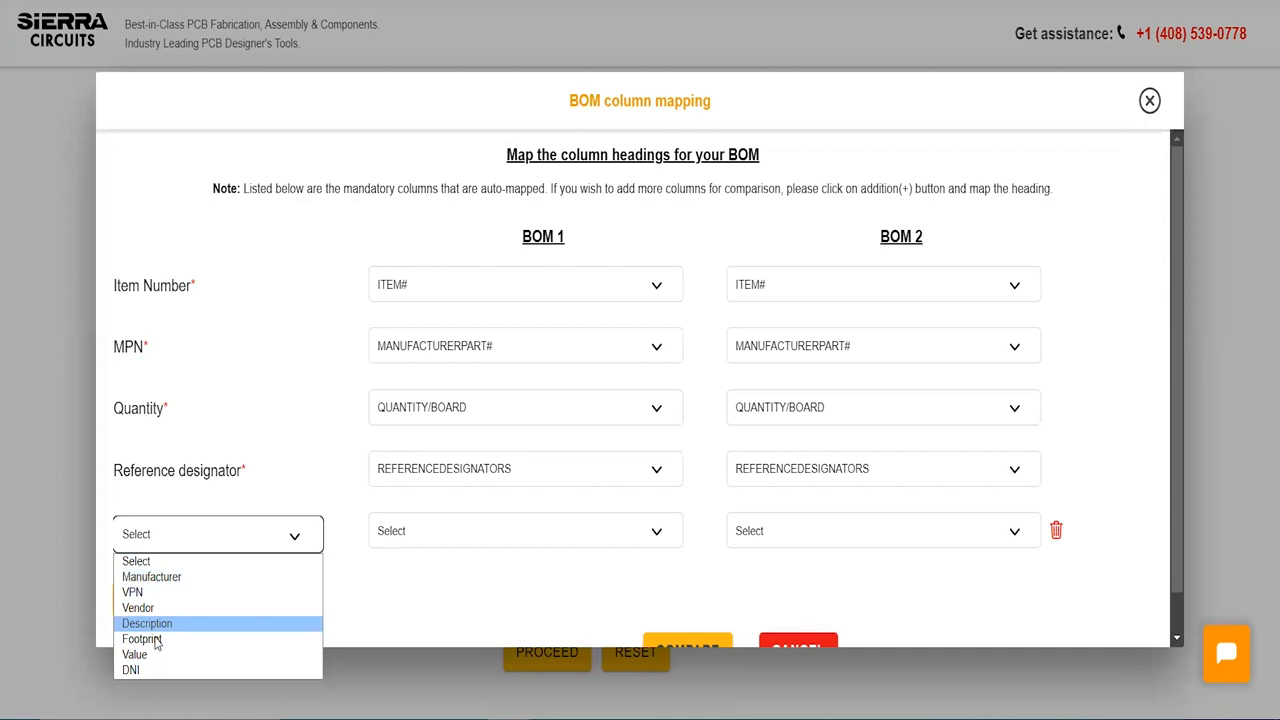
mouse_move(151, 576)
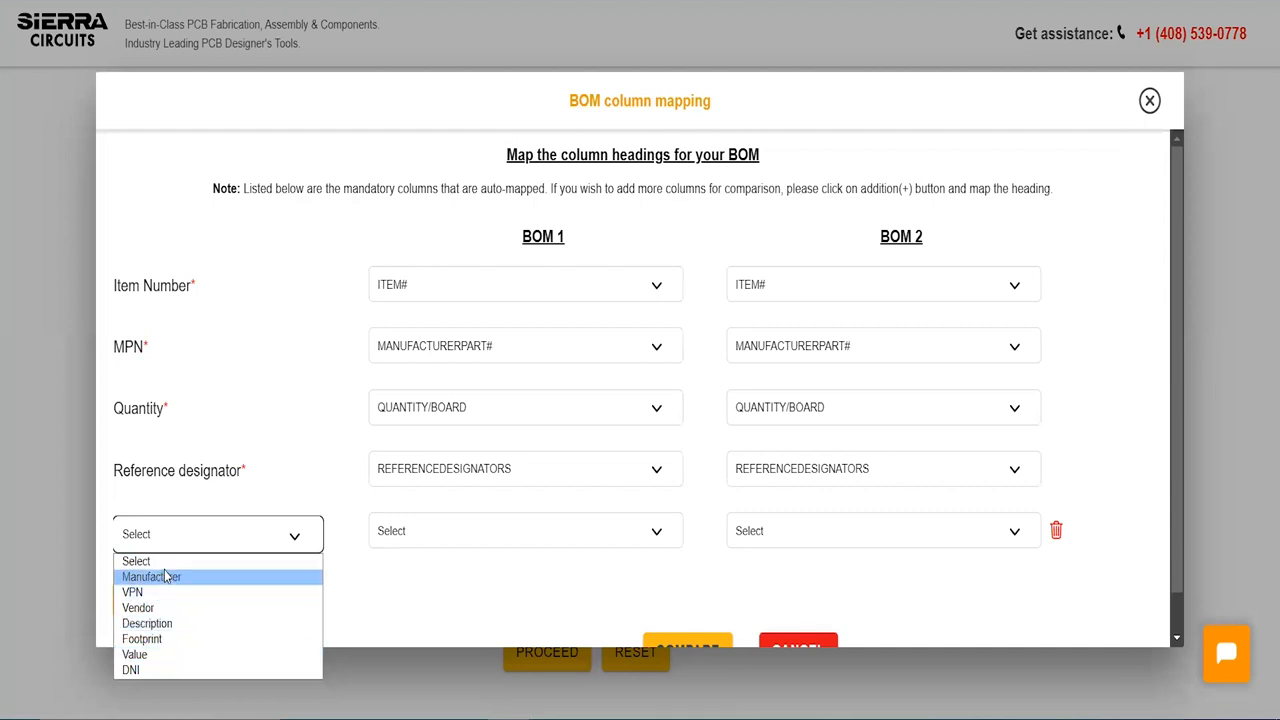
click(151, 576)
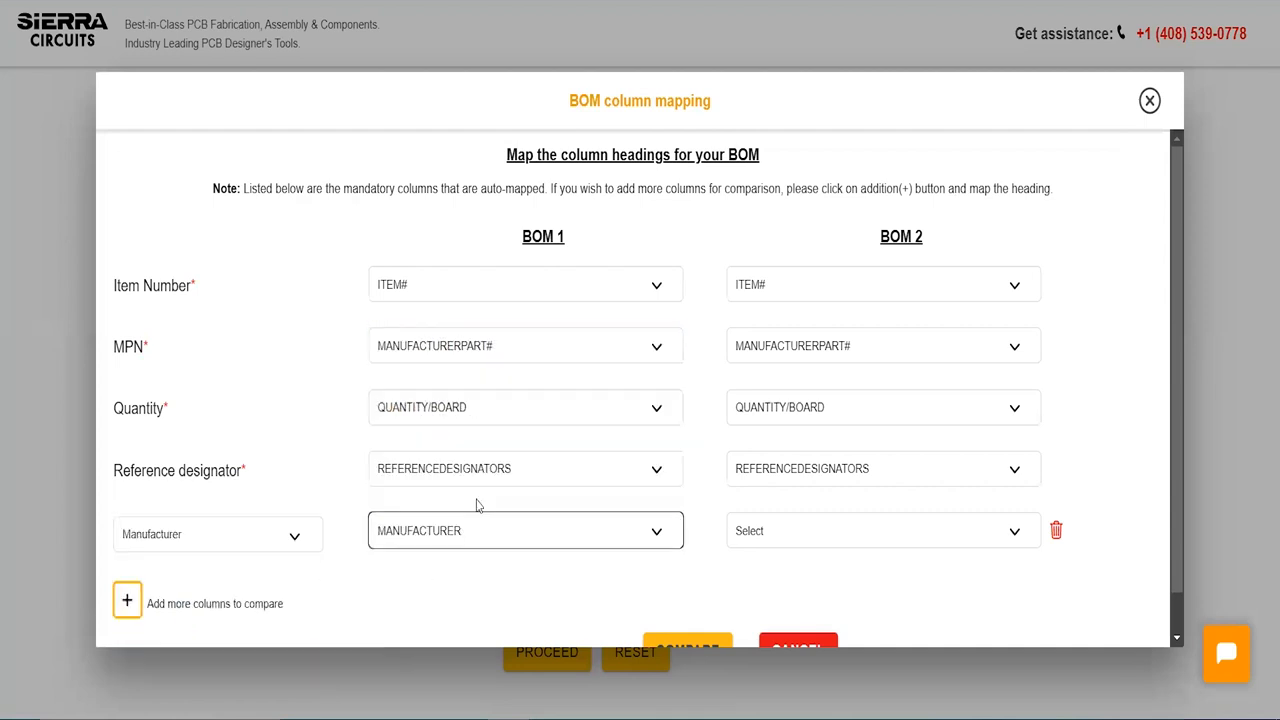
click(882, 530)
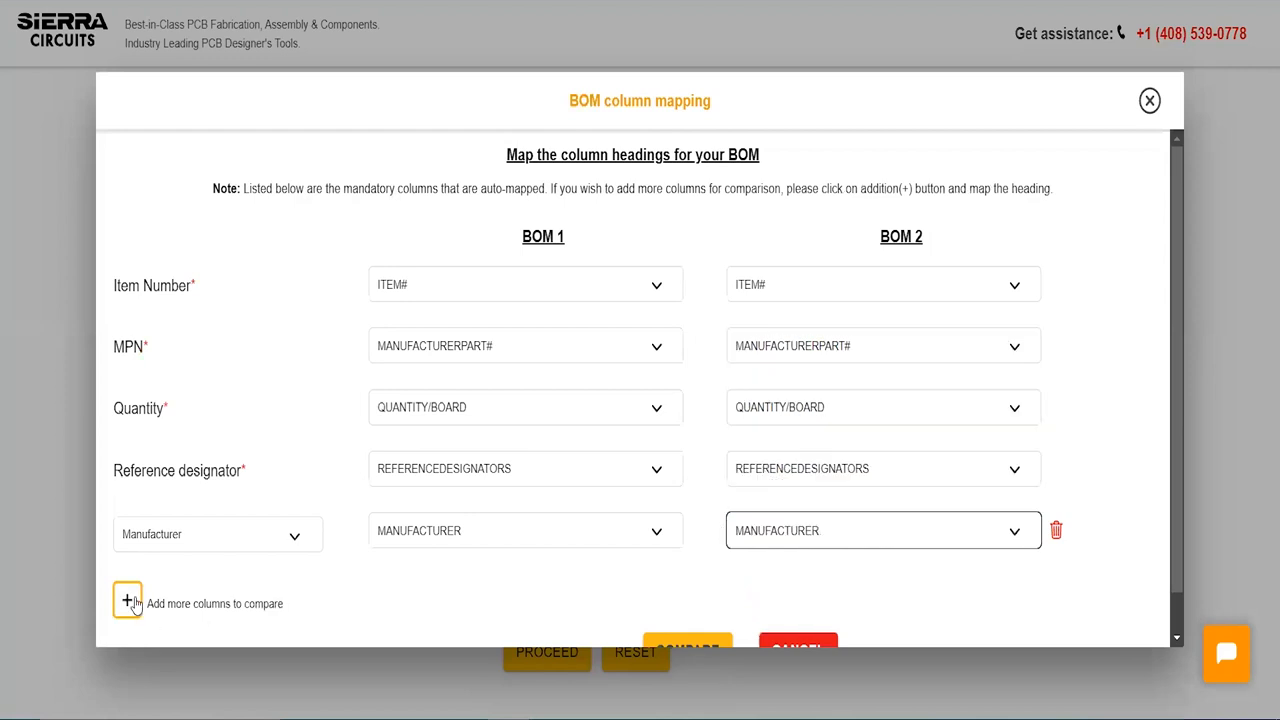
click(127, 599)
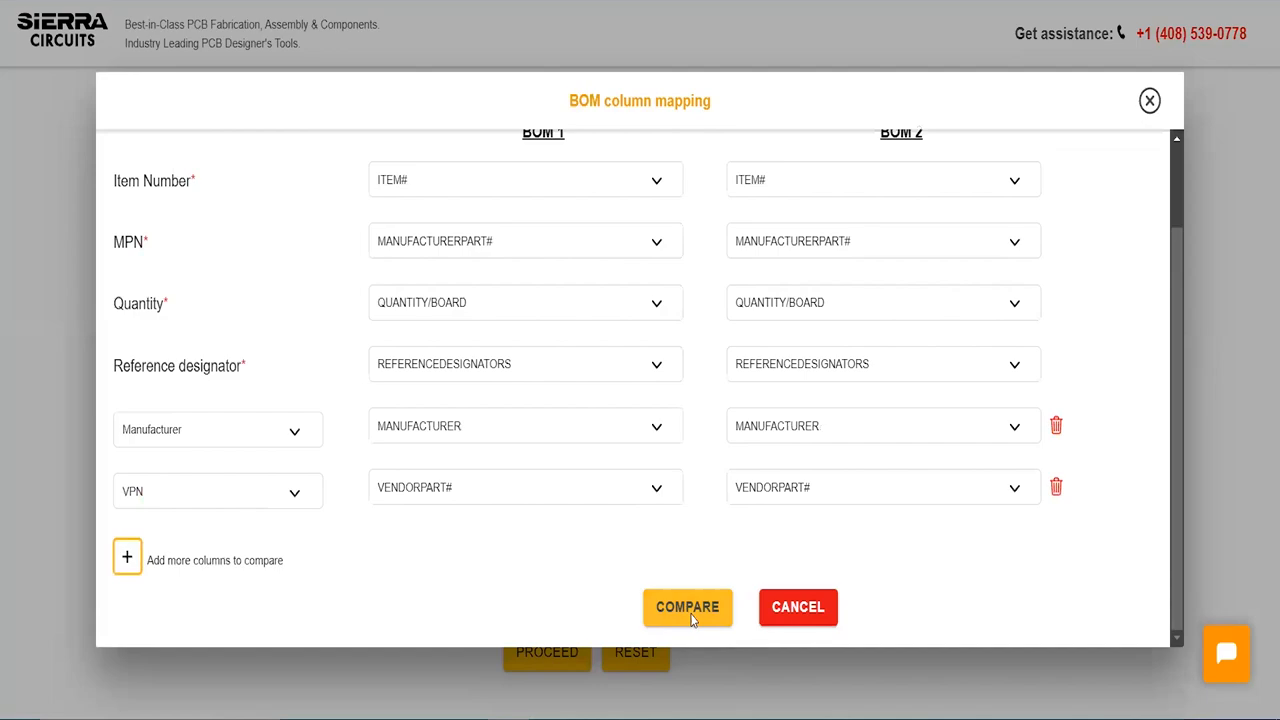
Step: Run the BOM comparison and scroll through the comparison, added and deleted details tables
click(687, 607)
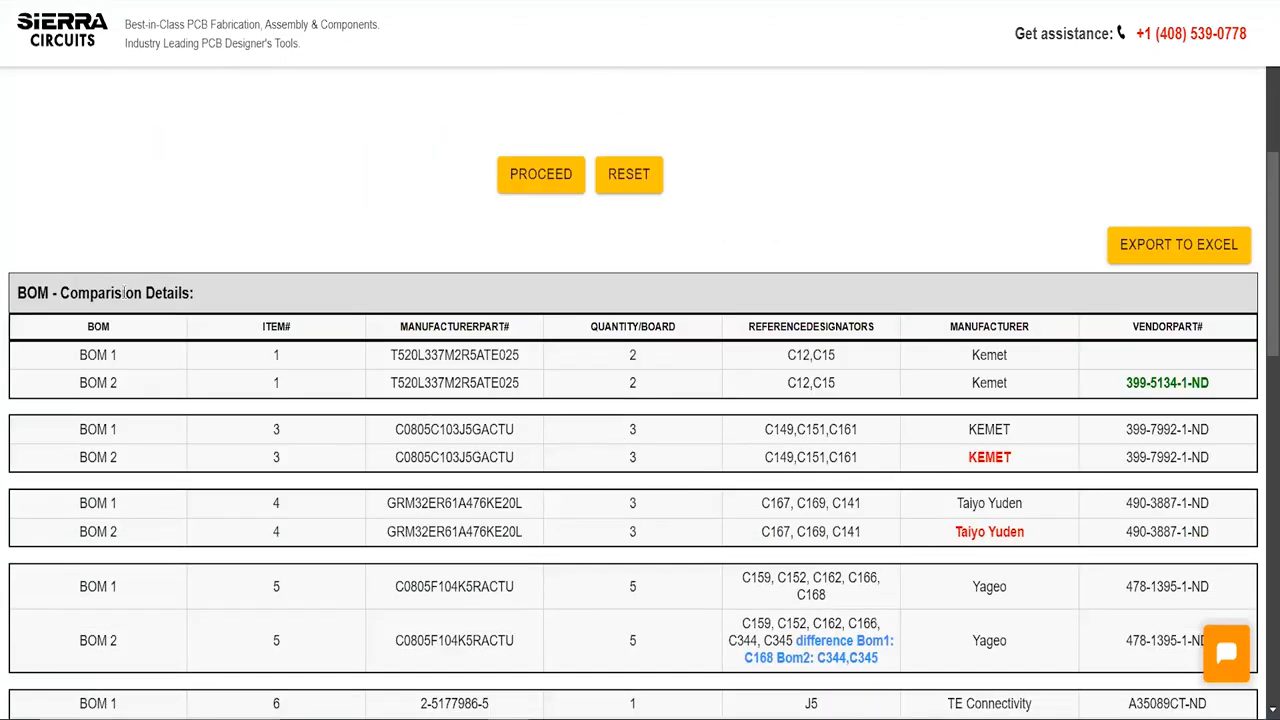
scroll(down, 3)
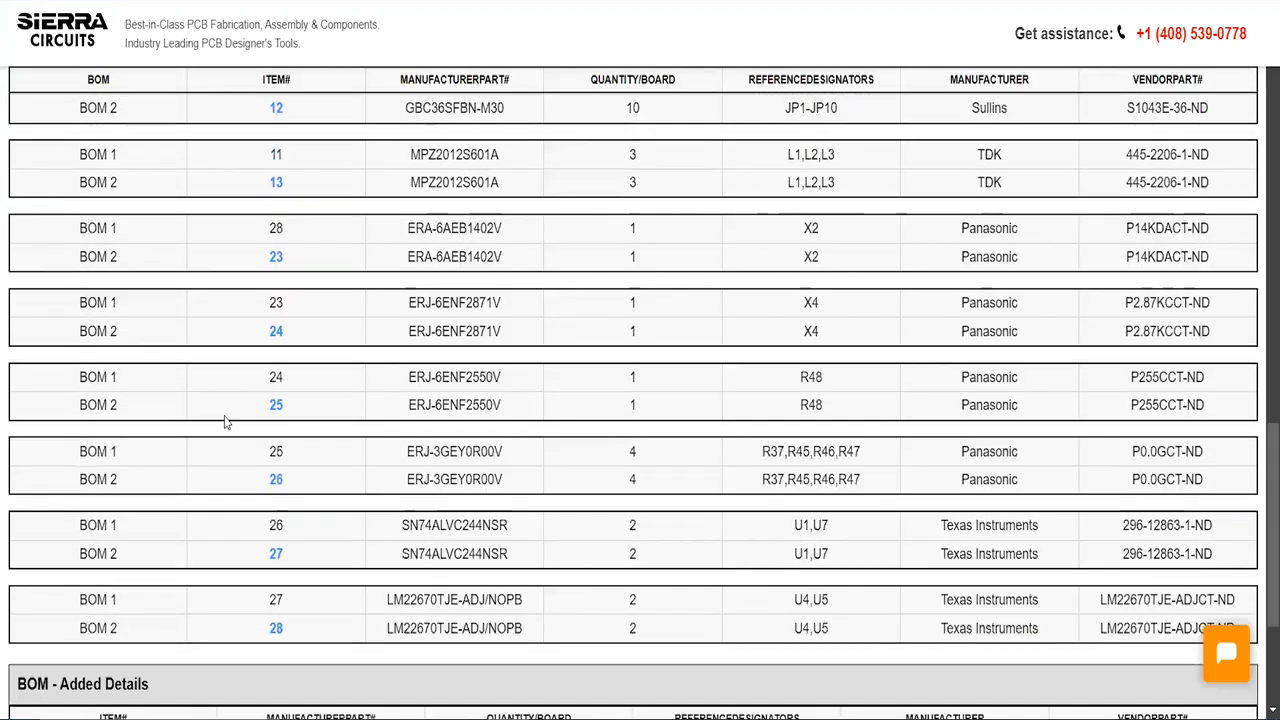
scroll(down, 3)
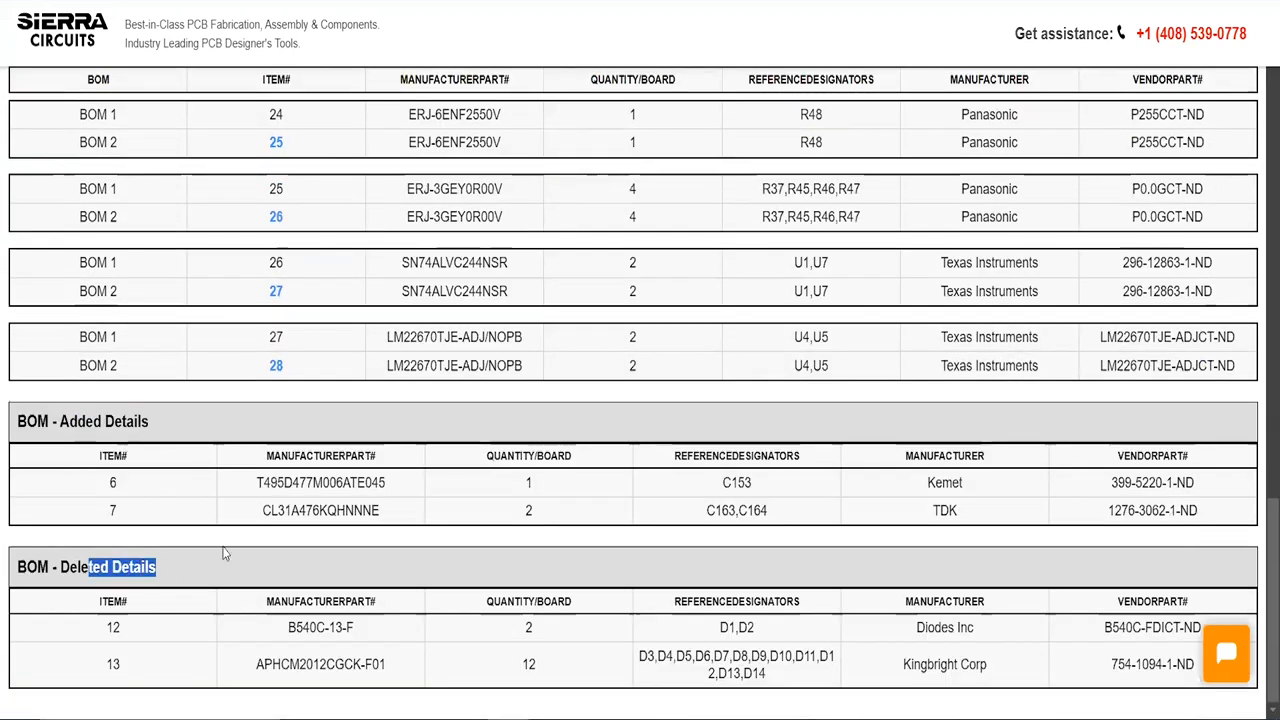
scroll(up, 3)
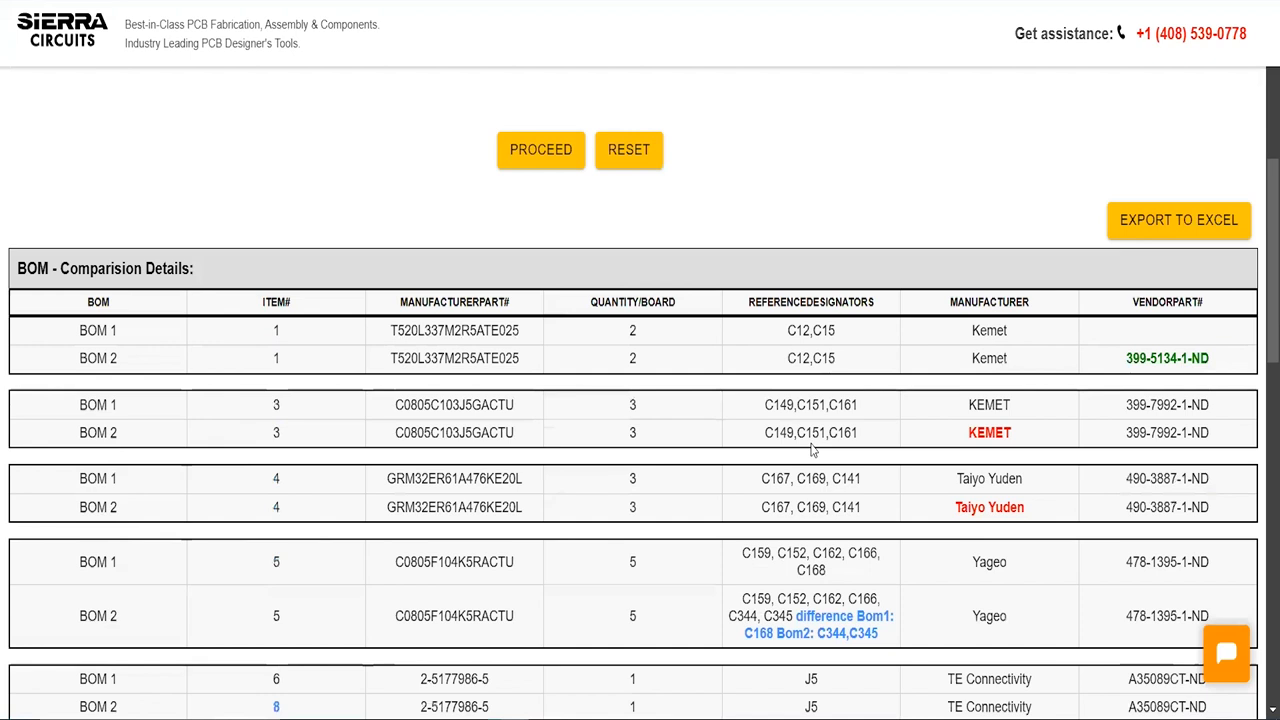
mouse_move(926, 509)
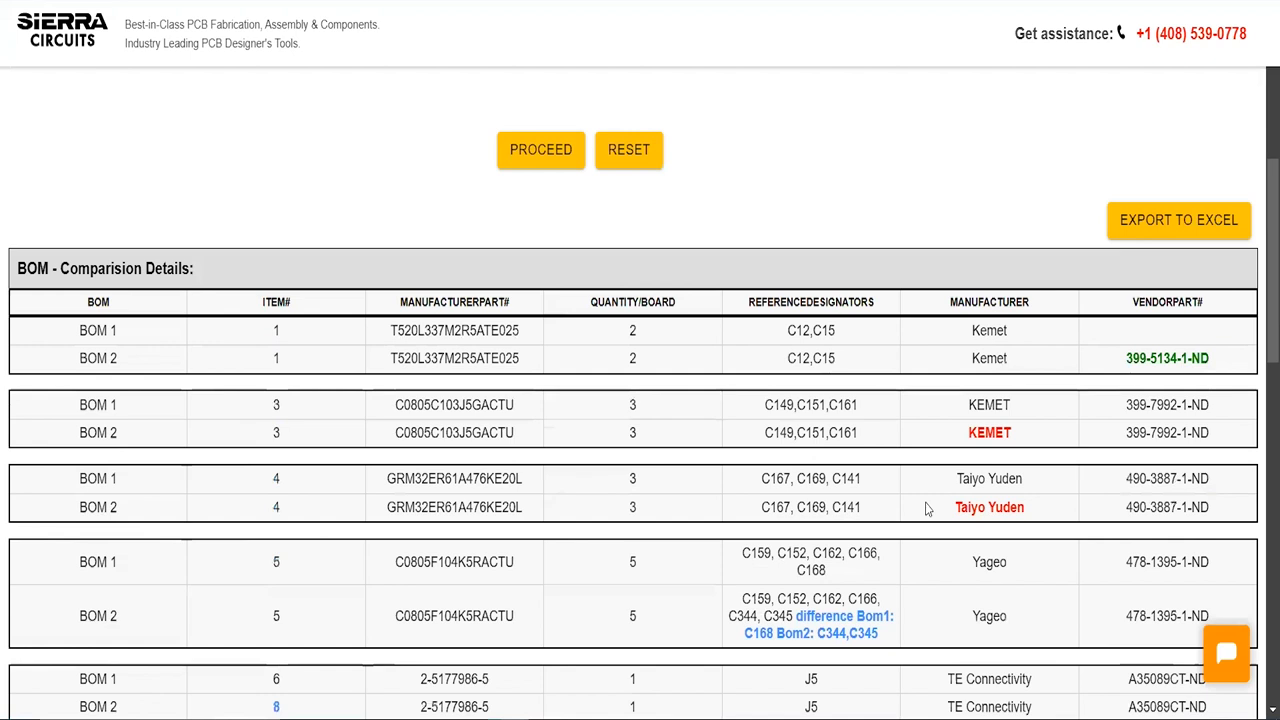
mouse_move(1028, 522)
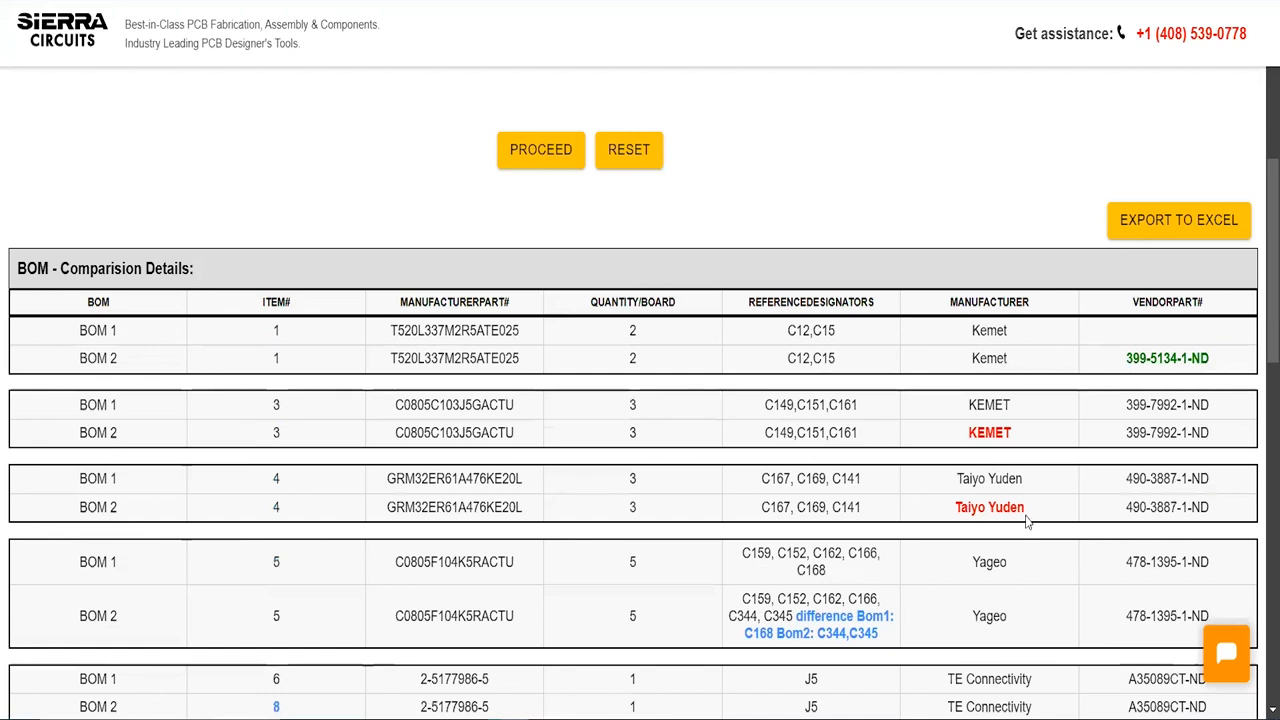
double_click(1167, 358)
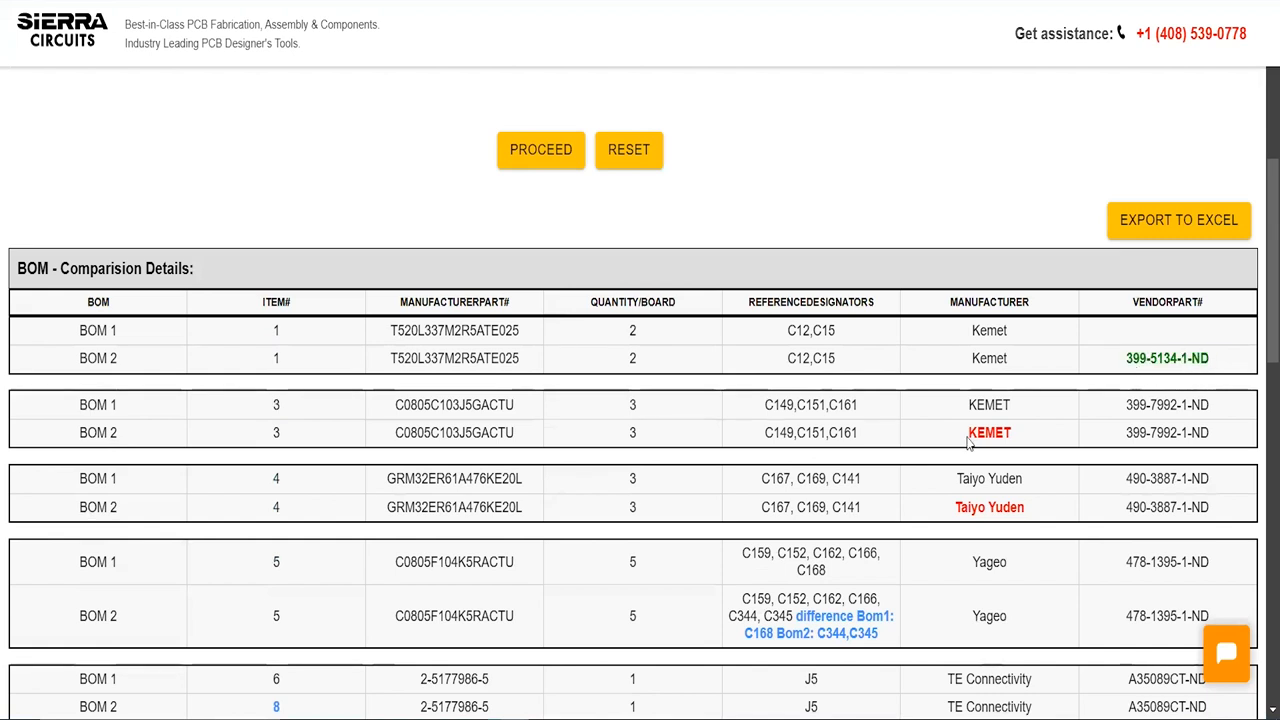
double_click(989, 432)
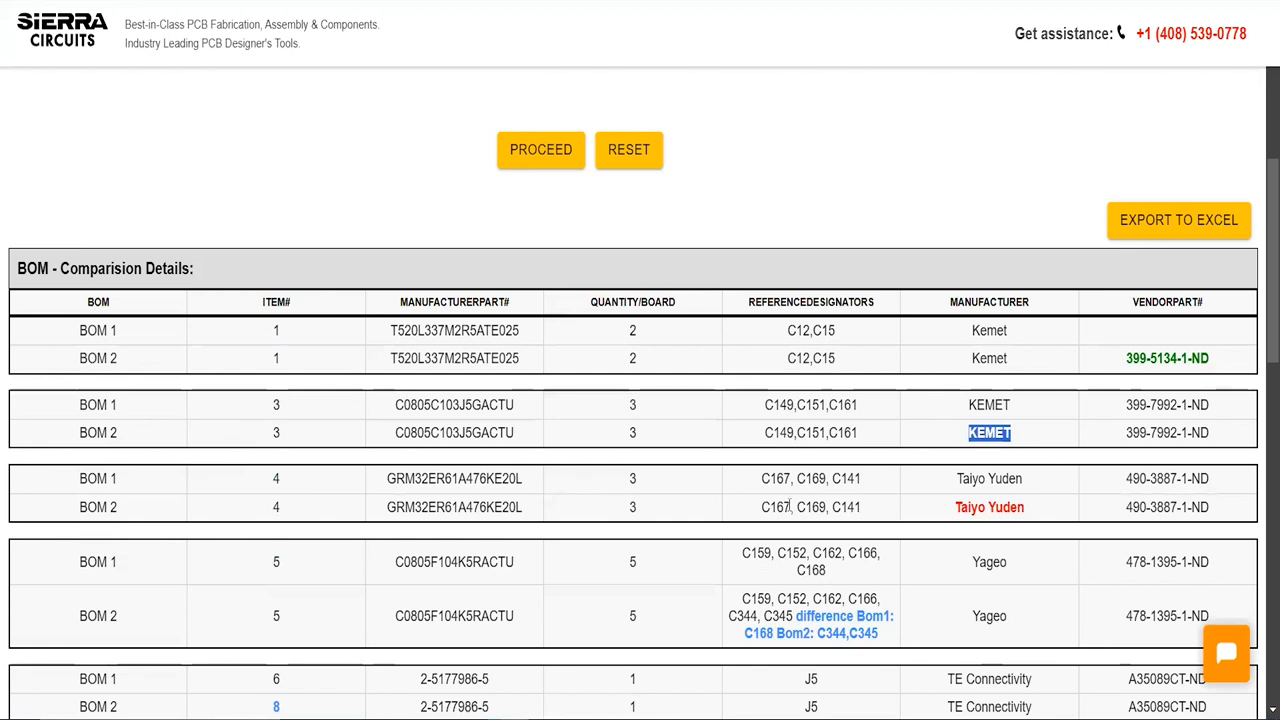
scroll(down, 3)
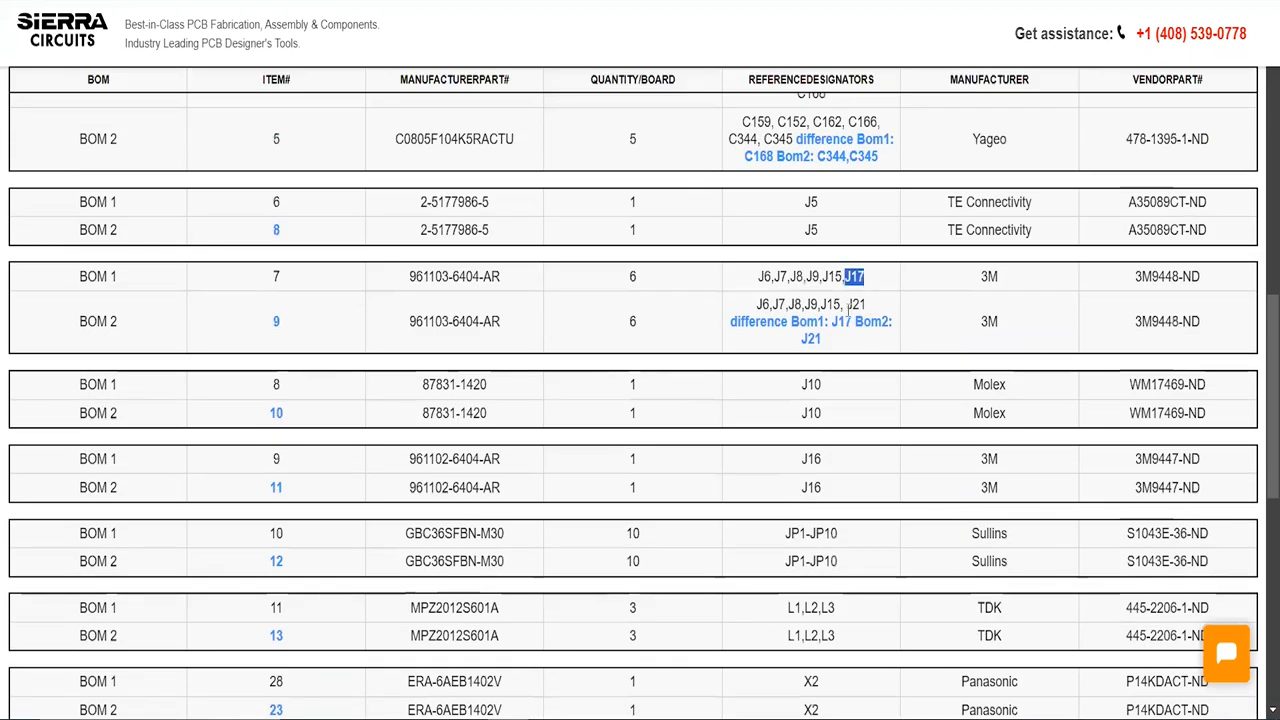
scroll(down, 3)
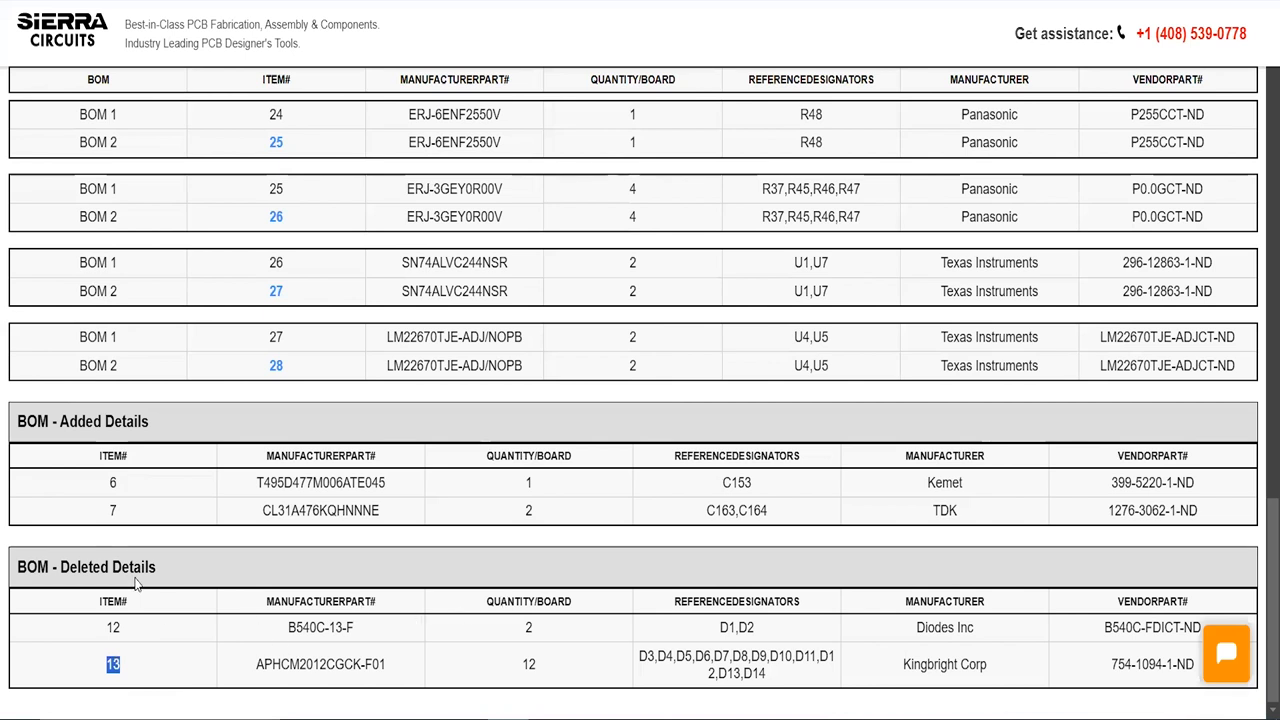
Step: Export the comparison results to the Excel workbook BOM_Compared_Result
scroll(up, 3)
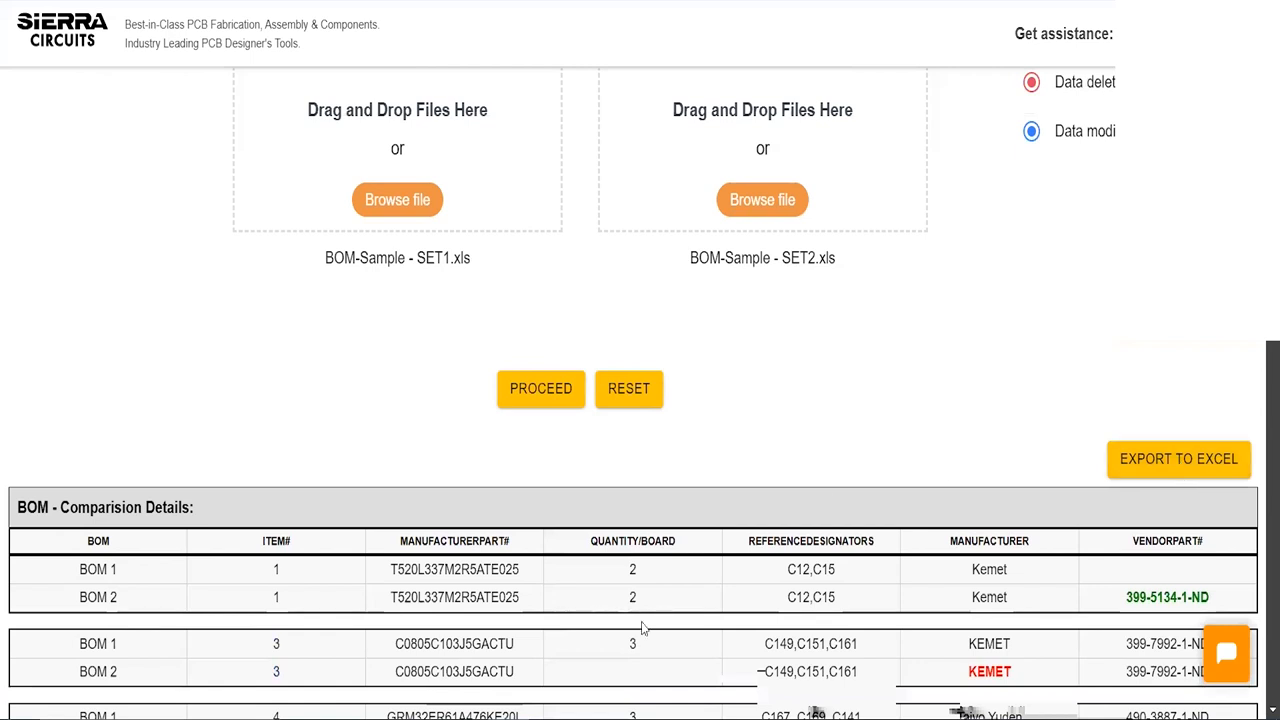
click(1178, 458)
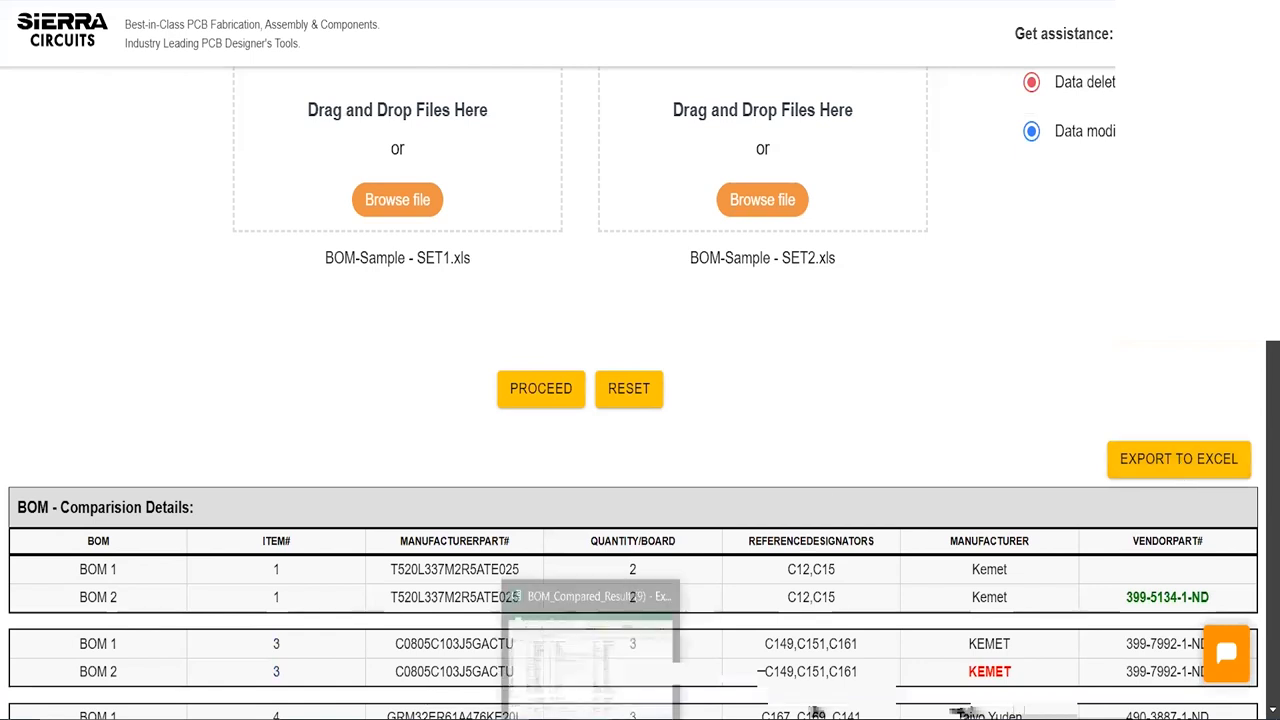